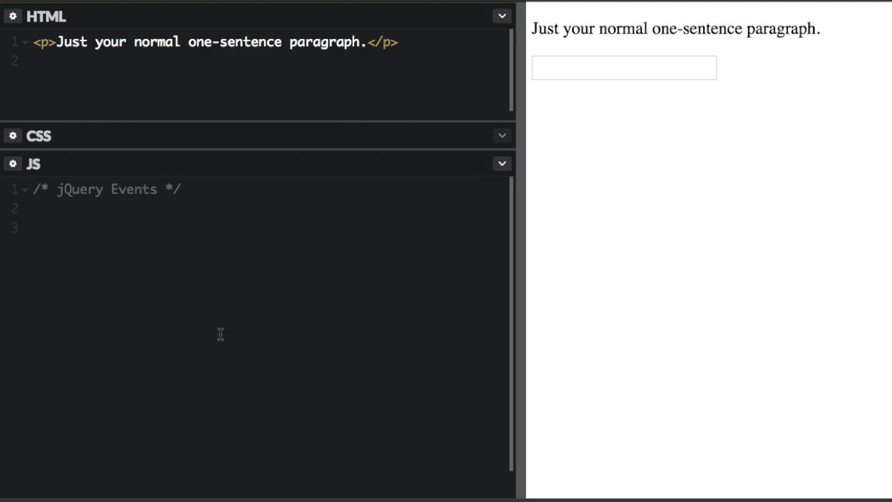
{"action": "mouse_move", "coordinate": [202, 324]}
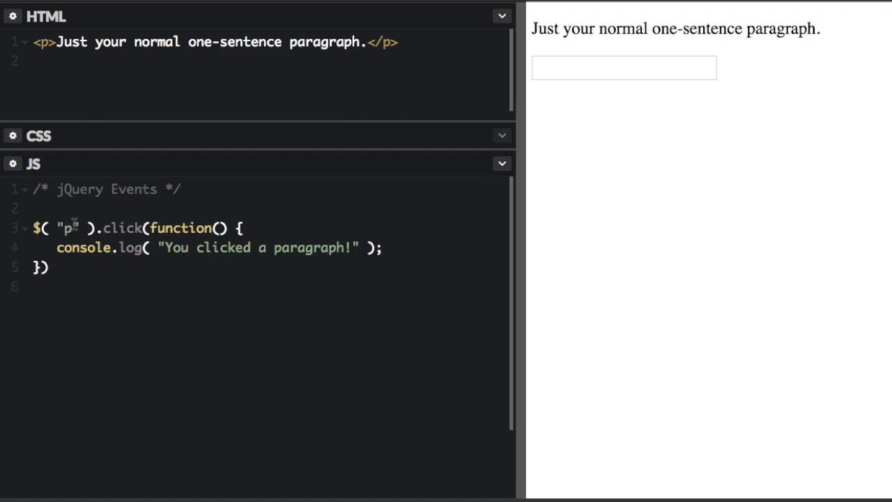
- Review the paragraph click handler: the "p" selector and the logged "You clicked a paragraph!" message
{"action": "double_click", "coordinate": [67, 229]}
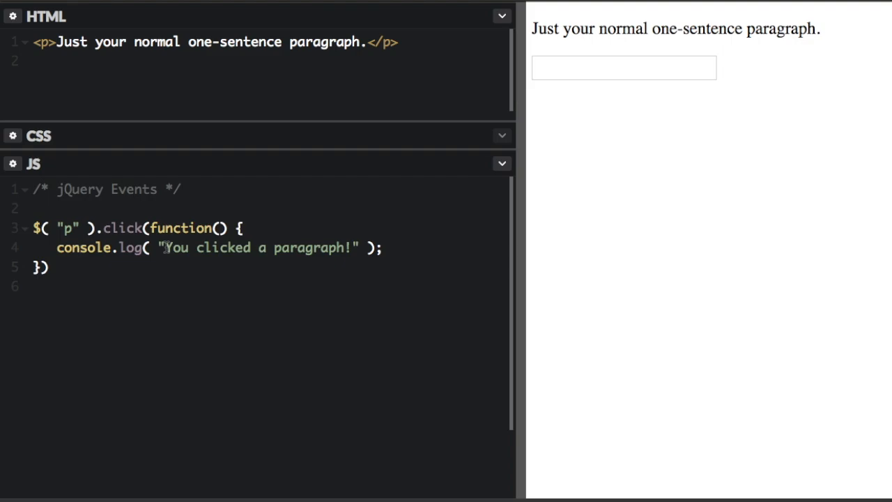
{"action": "left_click", "coordinate": [81, 248]}
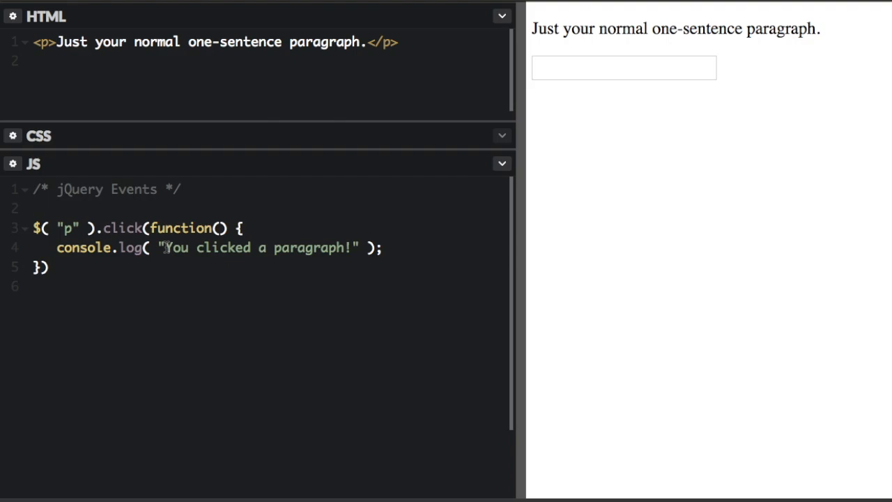
- Wrap the click handler in $(function(){ ... }) and trigger it from the preview paragraph
{"action": "left_click", "coordinate": [44, 209]}
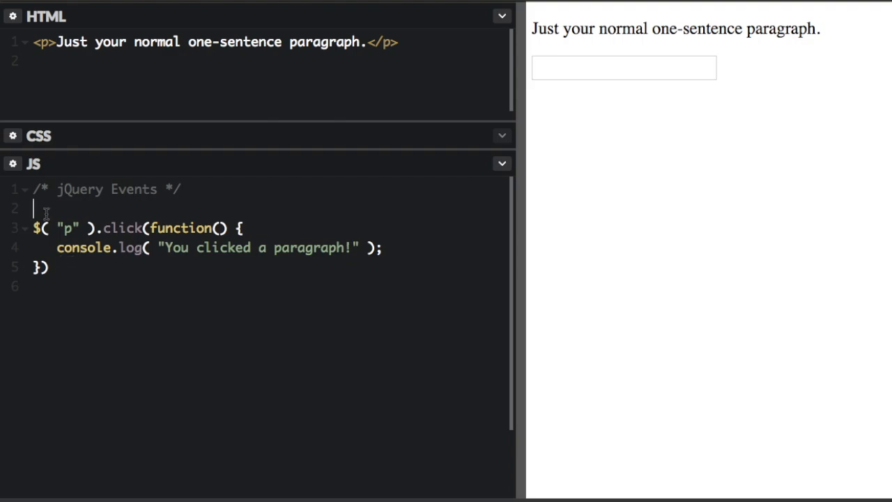
{"action": "type", "text": "$"}
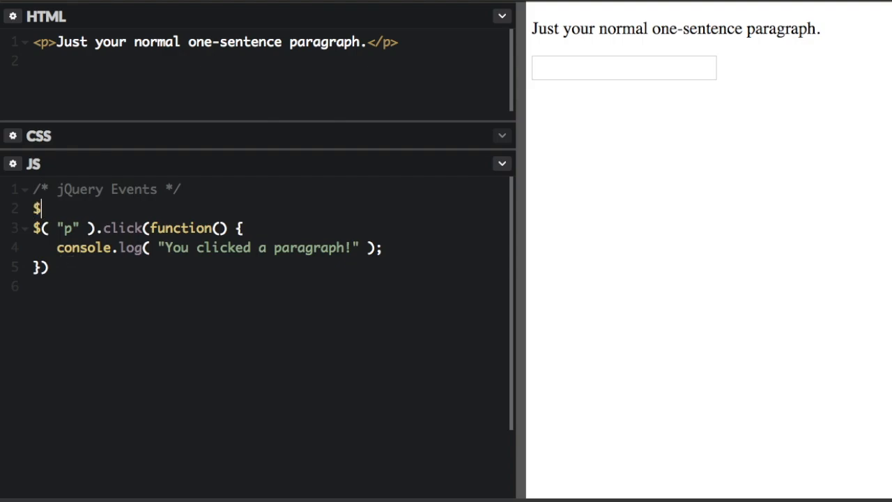
{"action": "type", "text": "(f"}
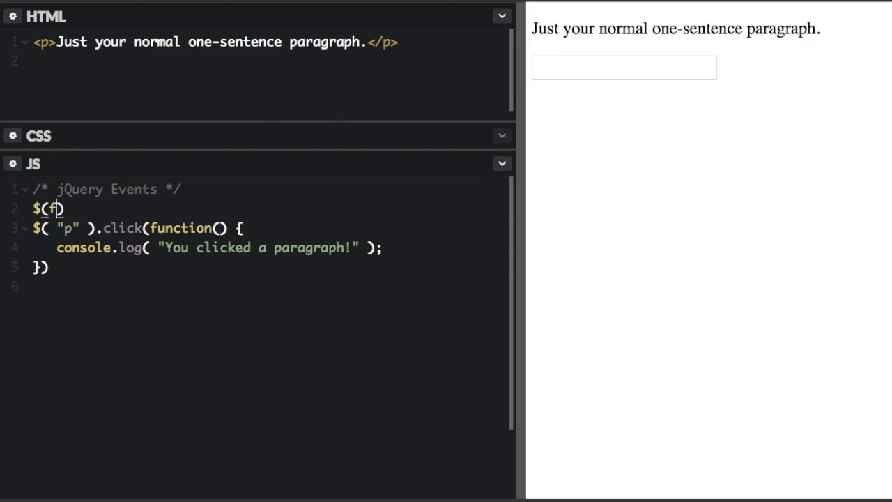
{"action": "type", "text": "unction(){"}
{"action": "left_click", "coordinate": [267, 285]}
{"action": "type", "text": "});"}
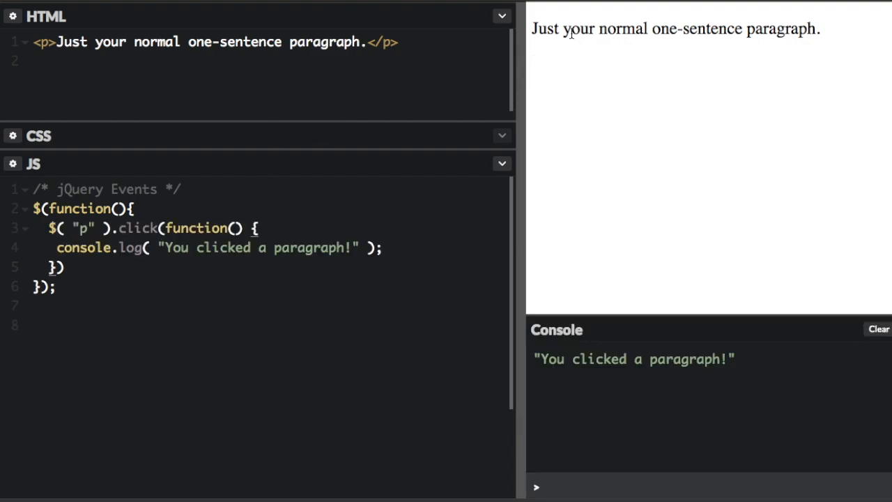
{"action": "left_click", "coordinate": [675, 27]}
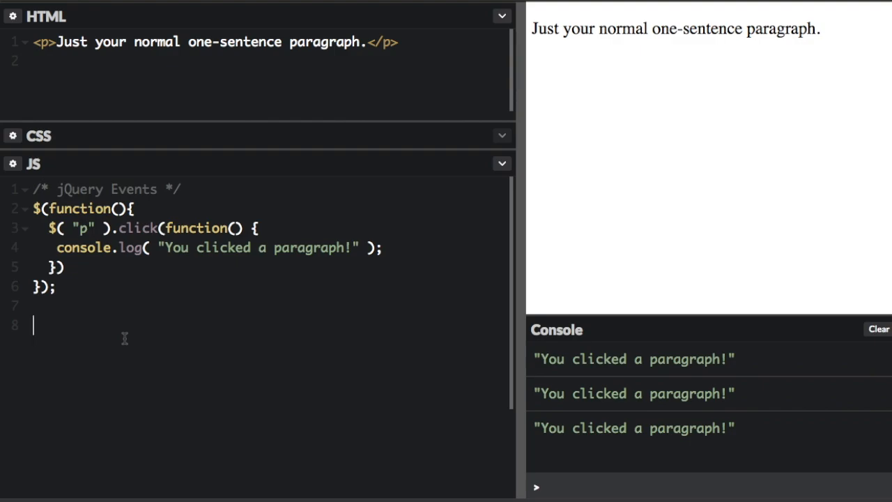
- Add a comment listing dblclick, mouseenter, mouseleave, mousedown, mouseup and hover events
{"action": "type", "text": "//"}
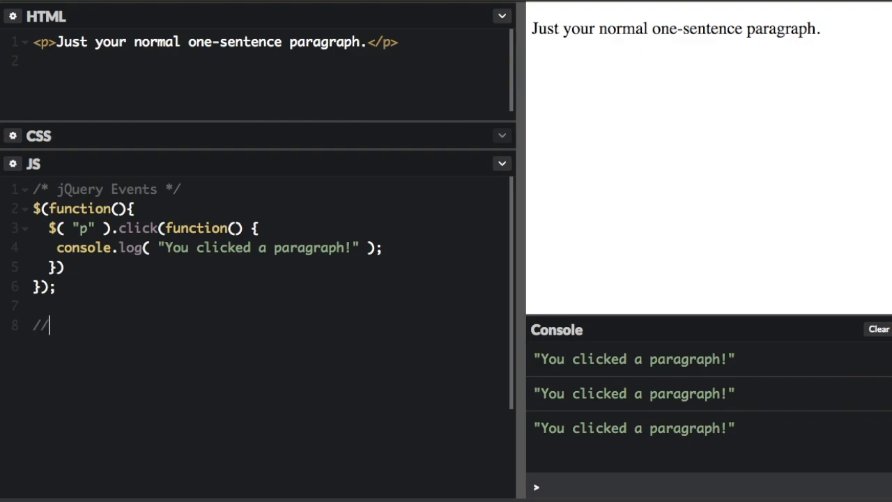
{"action": "type", "text": "dblclick, mouseenter, mouseleave,"}
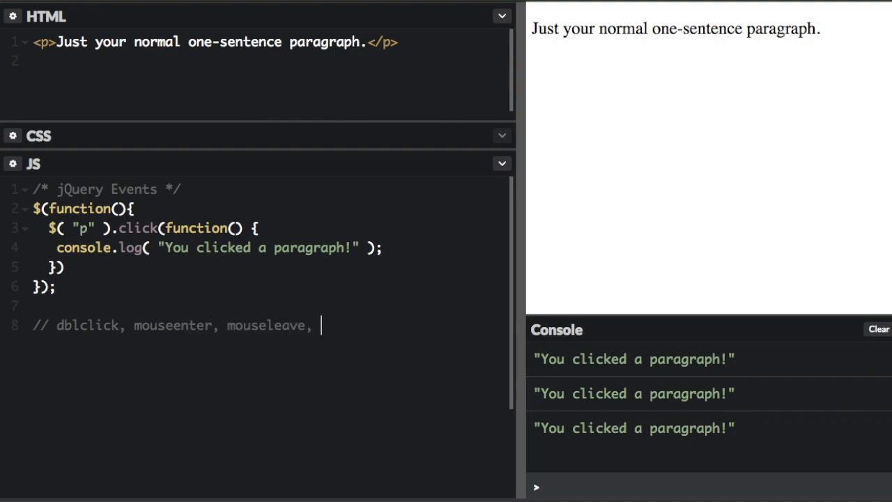
{"action": "type", "text": "mousedown, mouseup, hover"}
{"action": "left_click", "coordinate": [271, 227]}
{"action": "type", "text": "mouseleave"}
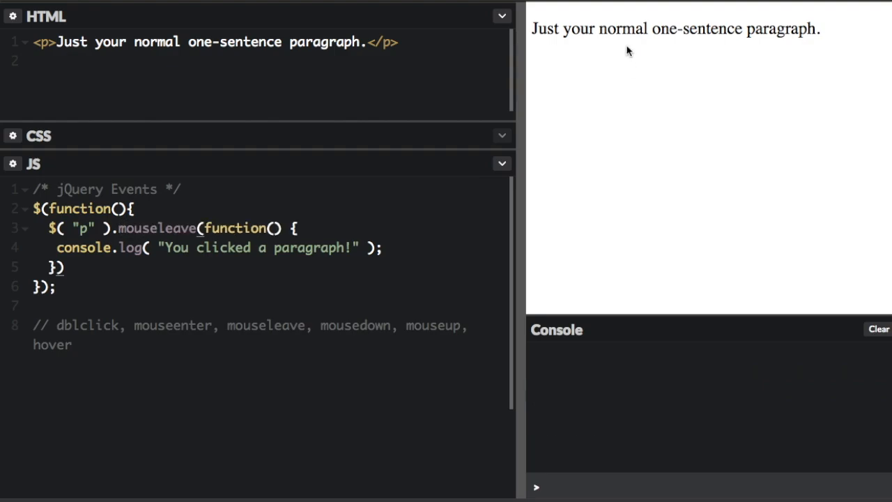
{"action": "mouse_move", "coordinate": [620, 29]}
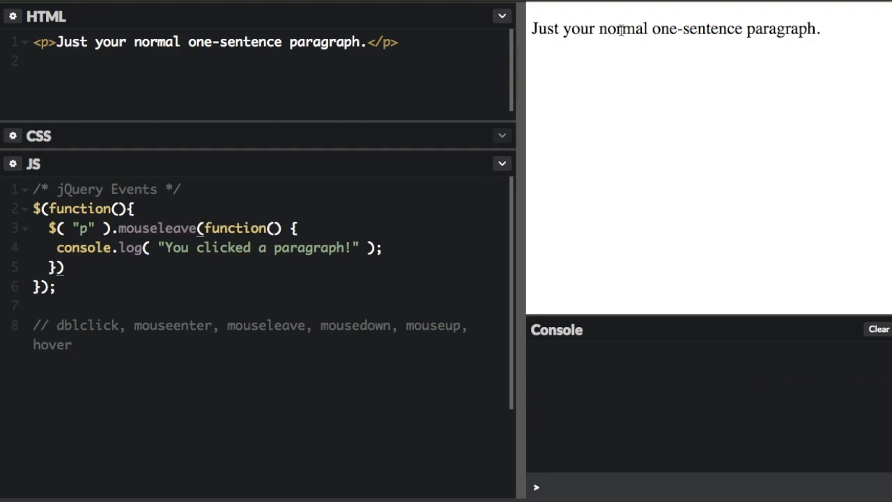
{"action": "mouse_move", "coordinate": [586, 138]}
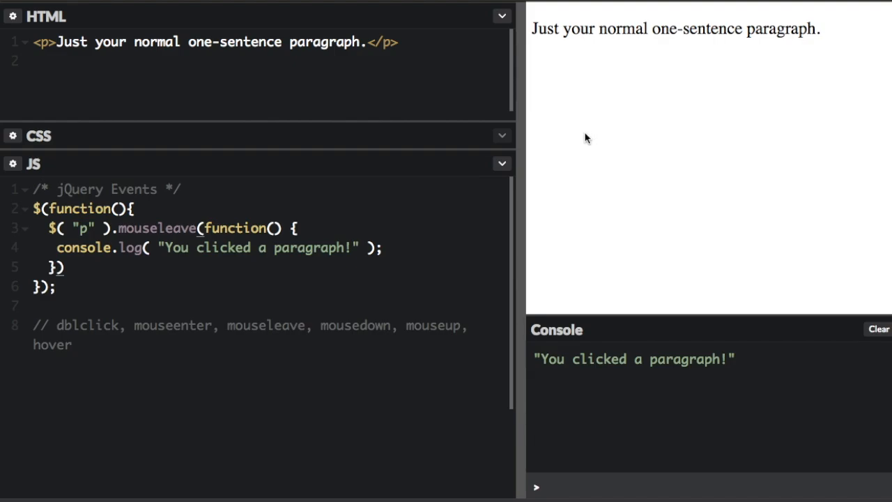
{"action": "mouse_move", "coordinate": [590, 139]}
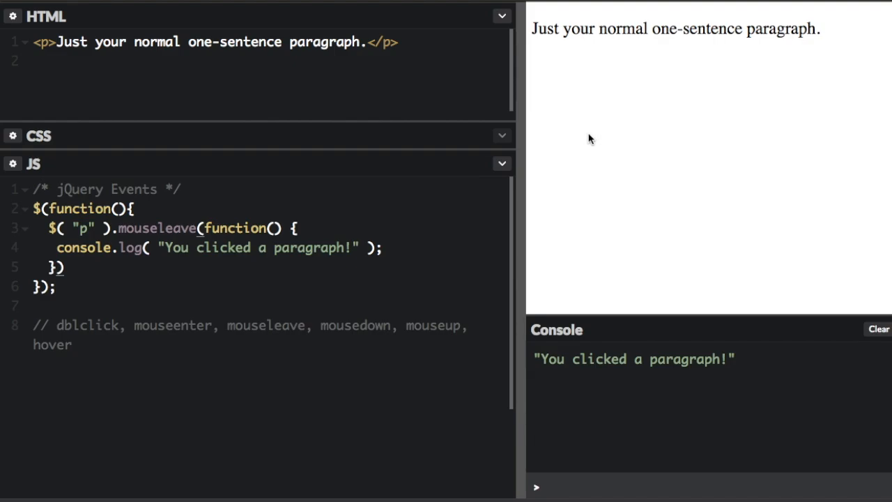
{"action": "mouse_move", "coordinate": [469, 314]}
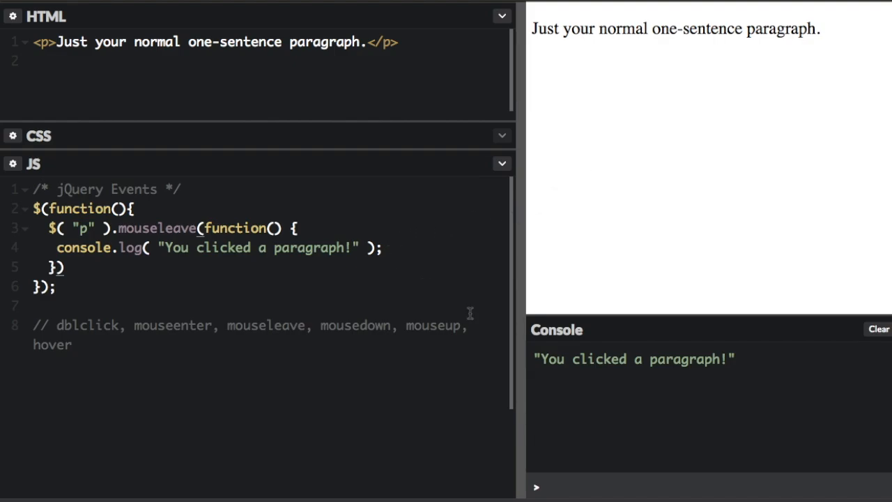
{"action": "mouse_move", "coordinate": [301, 332]}
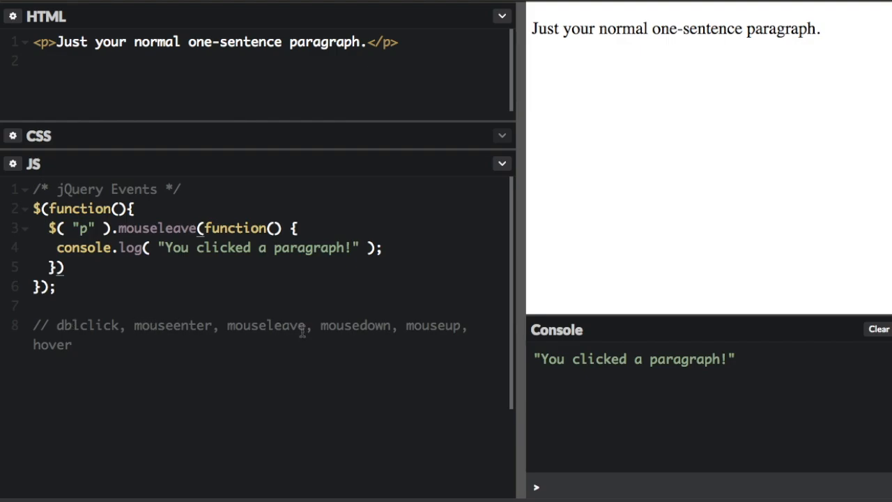
{"action": "mouse_move", "coordinate": [425, 336]}
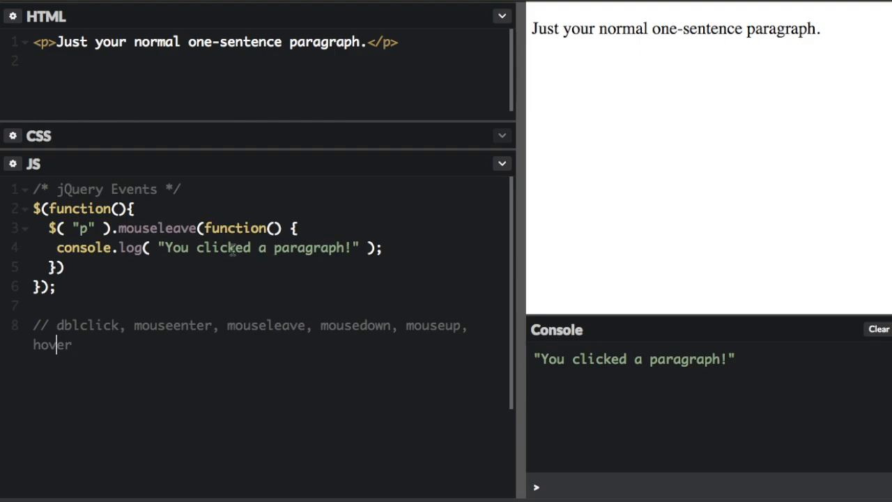
- Switch the paragraph handler to .hover with "You entered." and "You left." logs
{"action": "type", "text": "hover"}
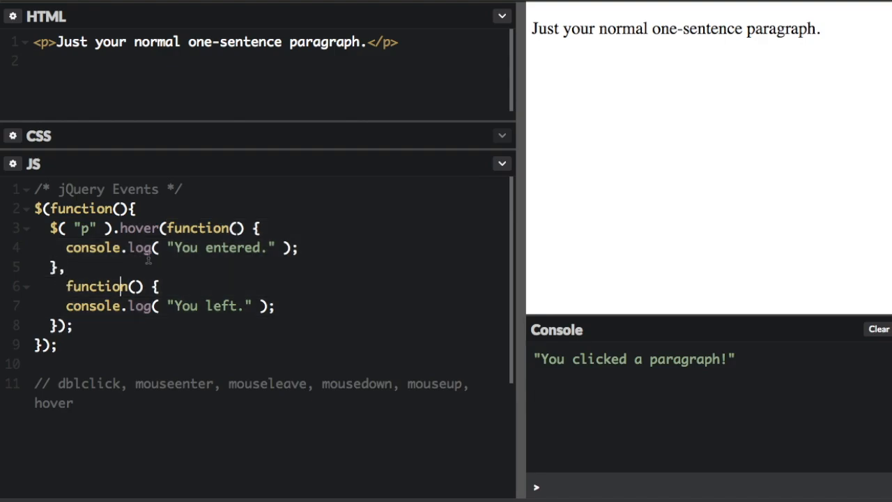
{"action": "mouse_move", "coordinate": [582, 142]}
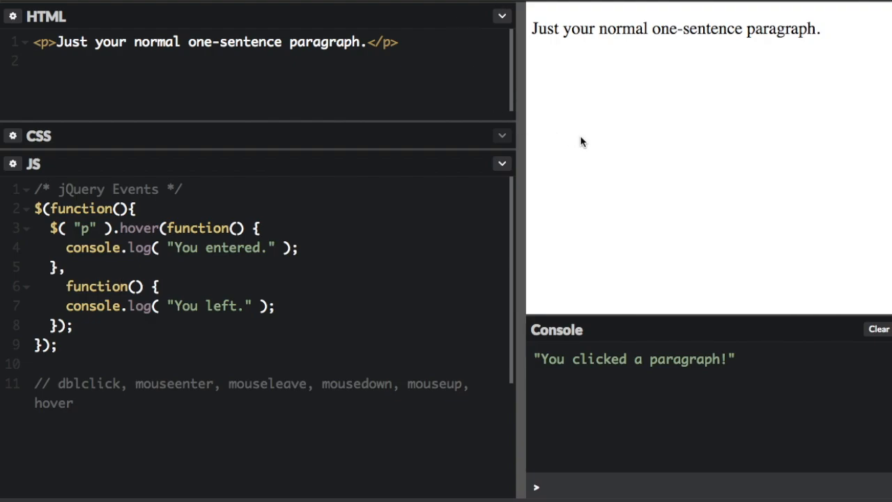
{"action": "mouse_move", "coordinate": [642, 31]}
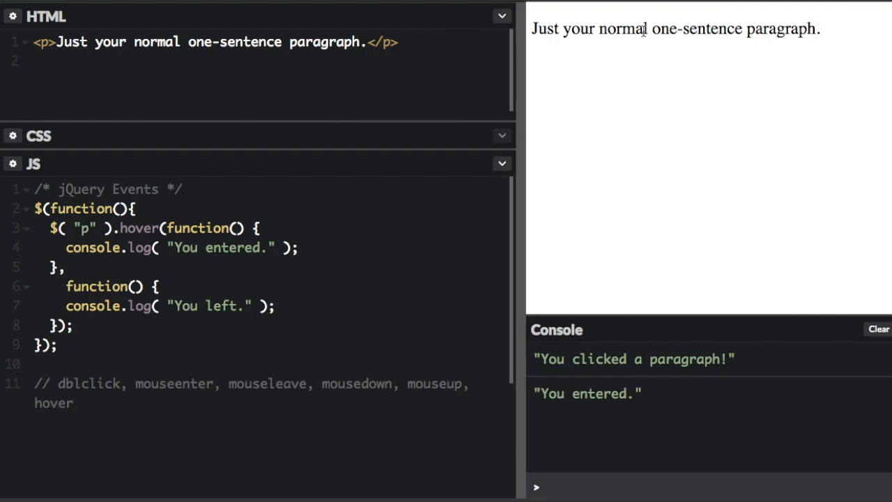
{"action": "mouse_move", "coordinate": [630, 67]}
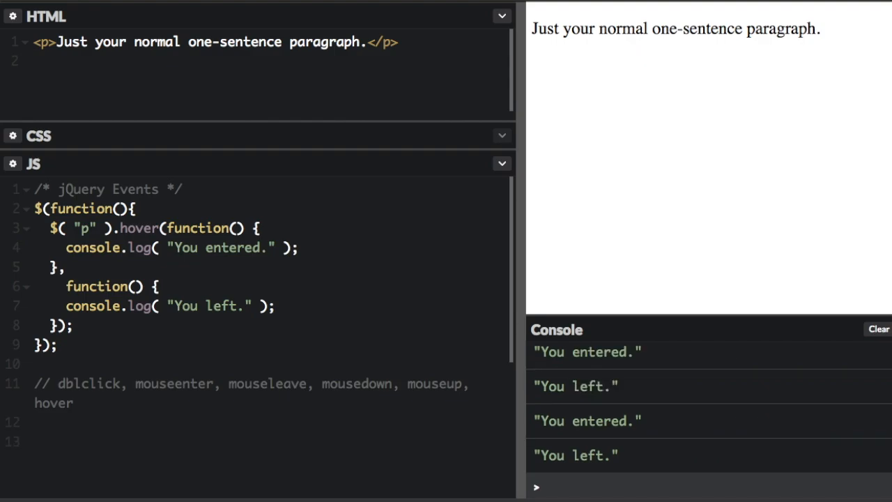
- Add an <input> element and a handler on "input" for focus/blur/change logging "You did something!"
{"action": "type", "text": "// form events: foucs,"}
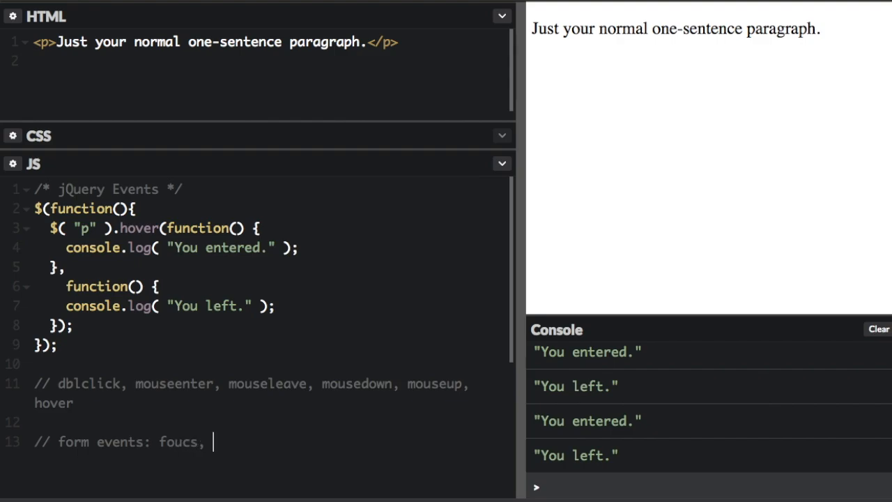
{"action": "type", "text": "blur, c"}
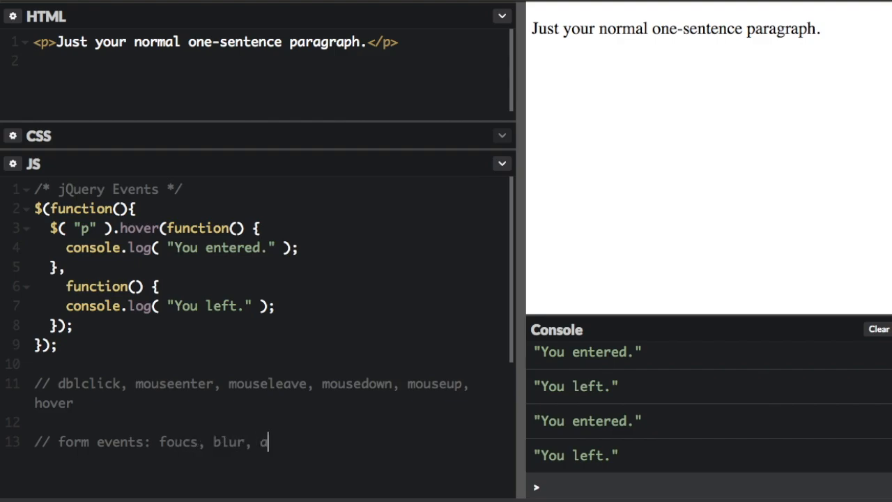
{"action": "type", "text": "hange"}
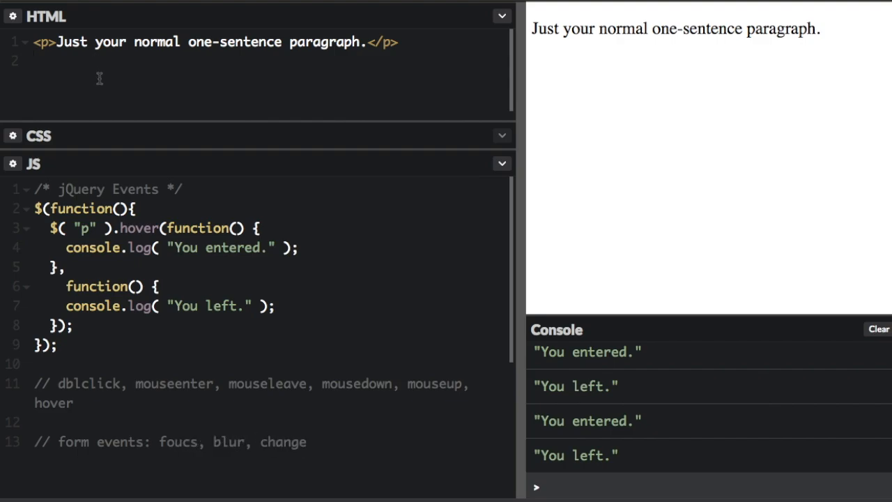
{"action": "type", "text": "<input></input>"}
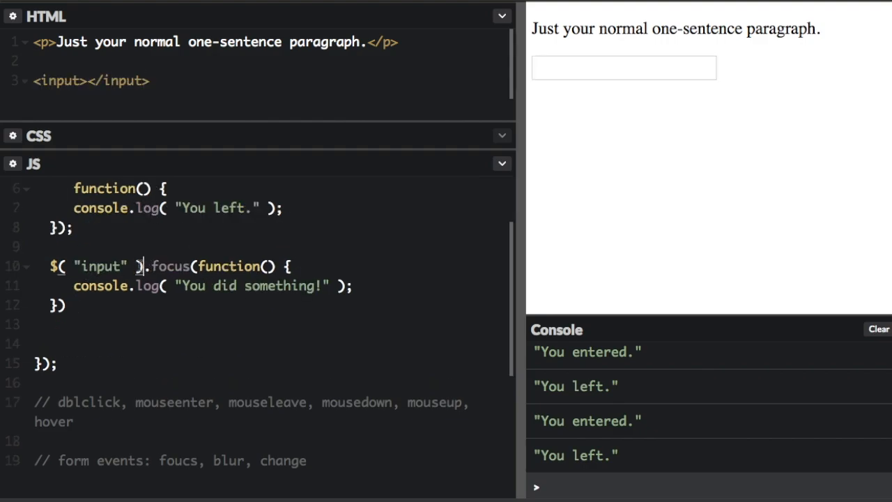
{"action": "double_click", "coordinate": [100, 266]}
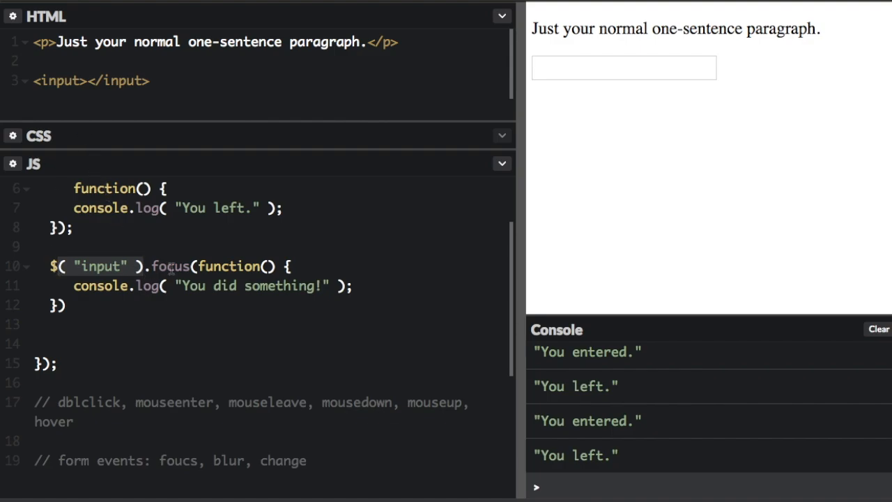
{"action": "double_click", "coordinate": [170, 267]}
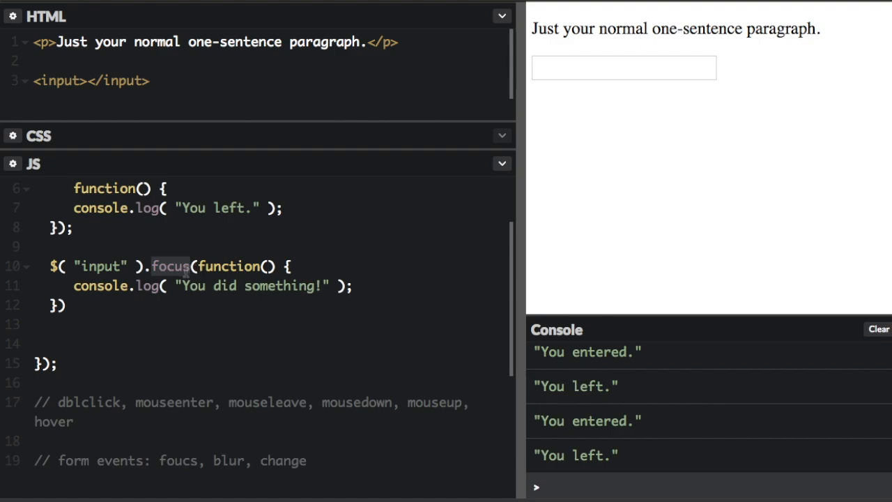
{"action": "mouse_move", "coordinate": [591, 289]}
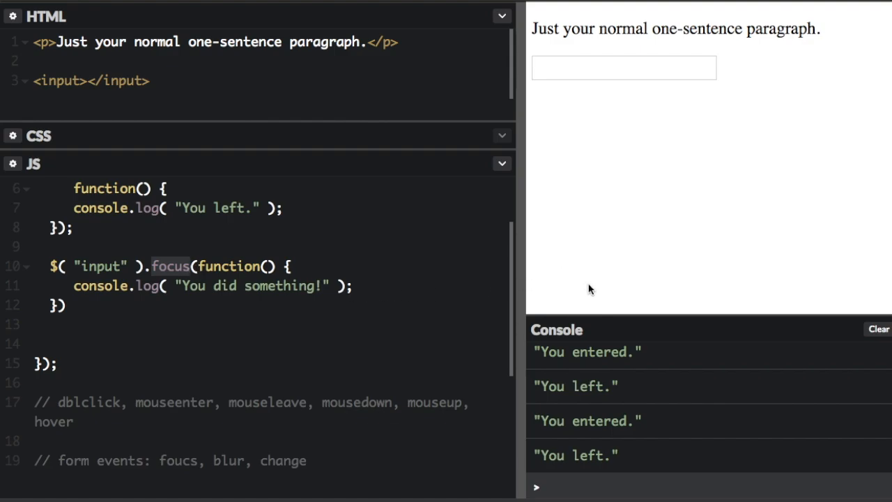
{"action": "mouse_move", "coordinate": [624, 68]}
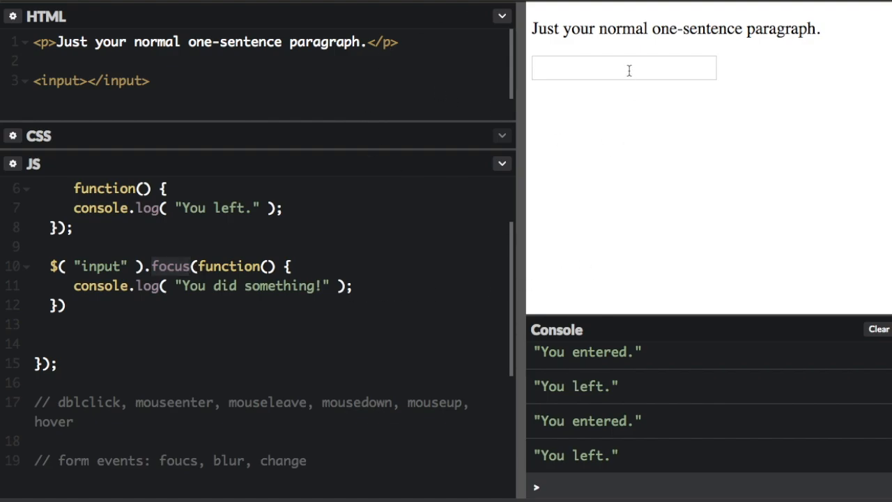
- Test the change handler by entering hello then bye in the preview input
{"action": "left_click", "coordinate": [623, 66]}
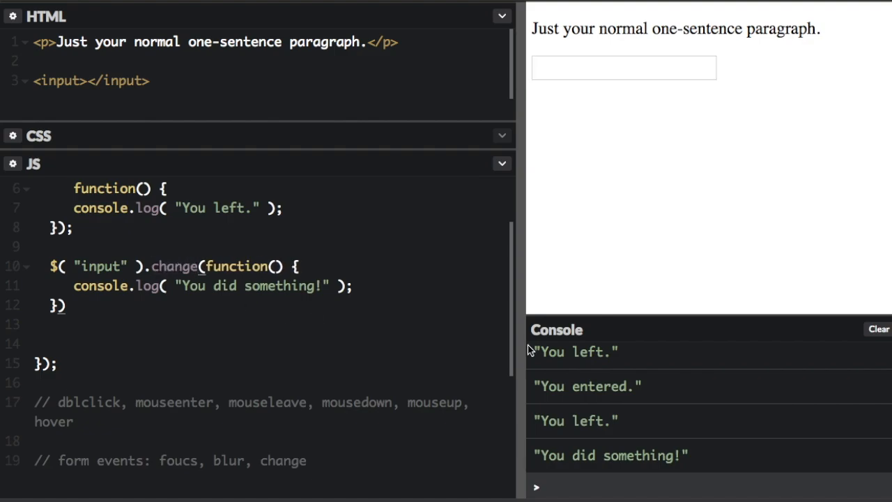
{"action": "left_click", "coordinate": [623, 66]}
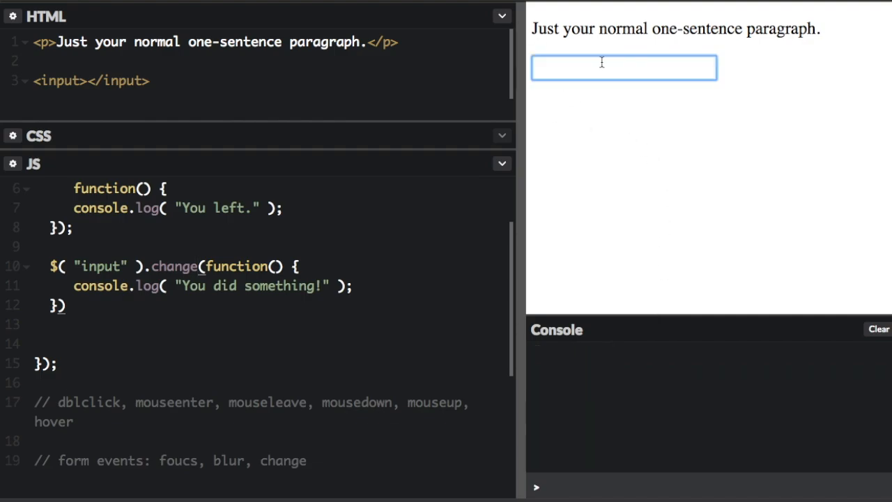
{"action": "type", "text": "hello"}
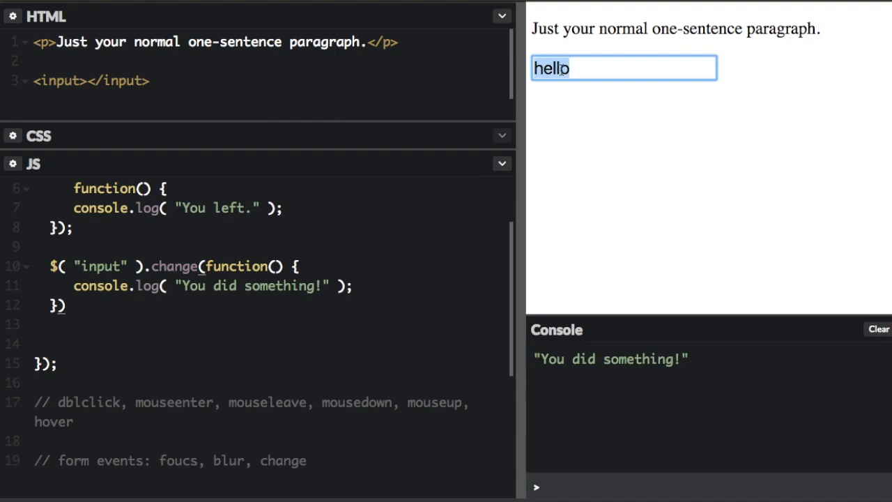
{"action": "type", "text": "bye"}
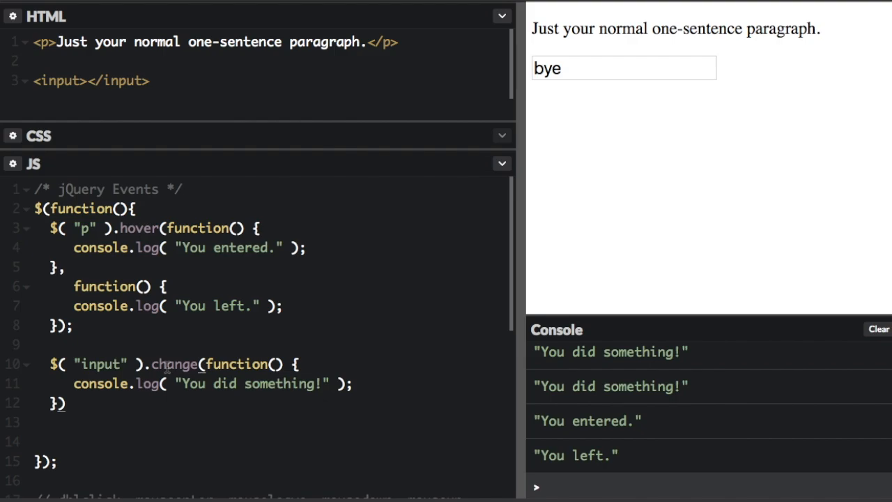
- Replace the hover code with .on("click", ...) logging "You clicked a paragraph!"
{"action": "left_click_drag", "start_coordinate": [34, 267], "coordinate": [77, 326]}
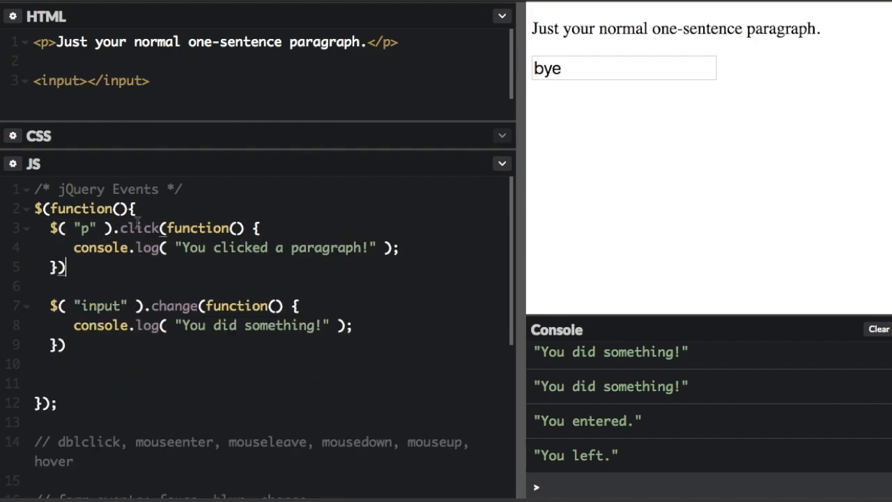
{"action": "double_click", "coordinate": [138, 229]}
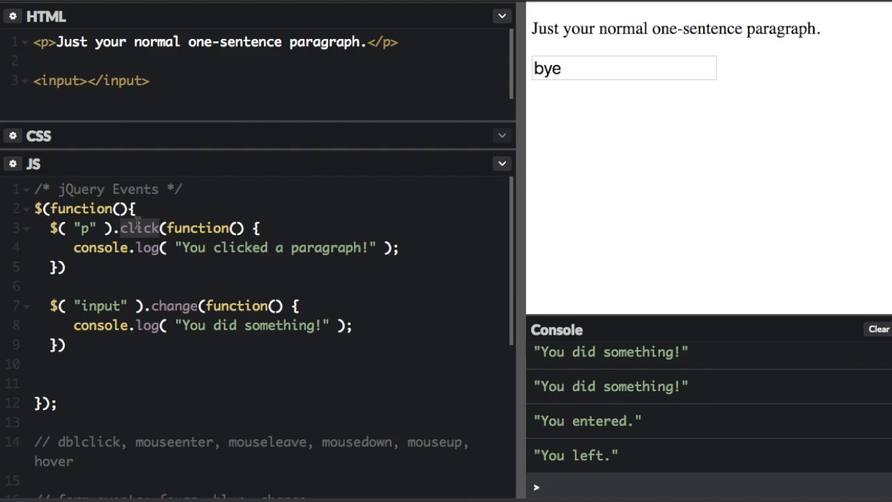
{"action": "mouse_move", "coordinate": [237, 198]}
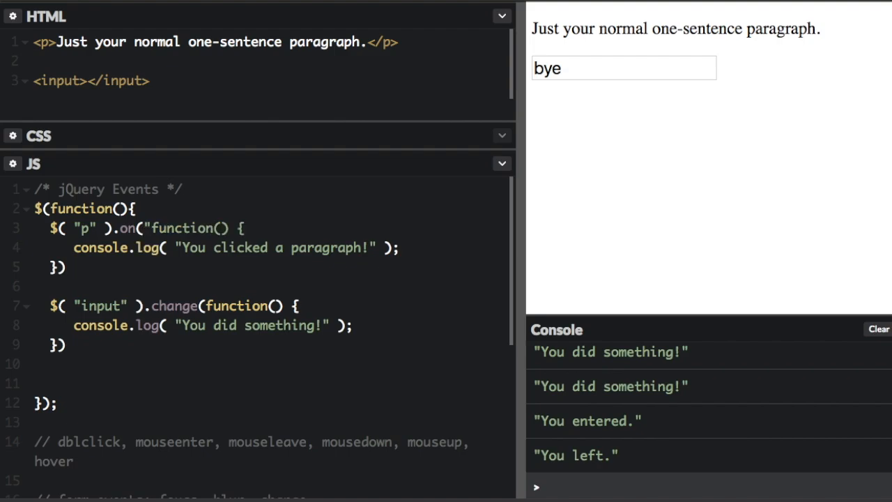
{"action": "type", "text": "clicke"}
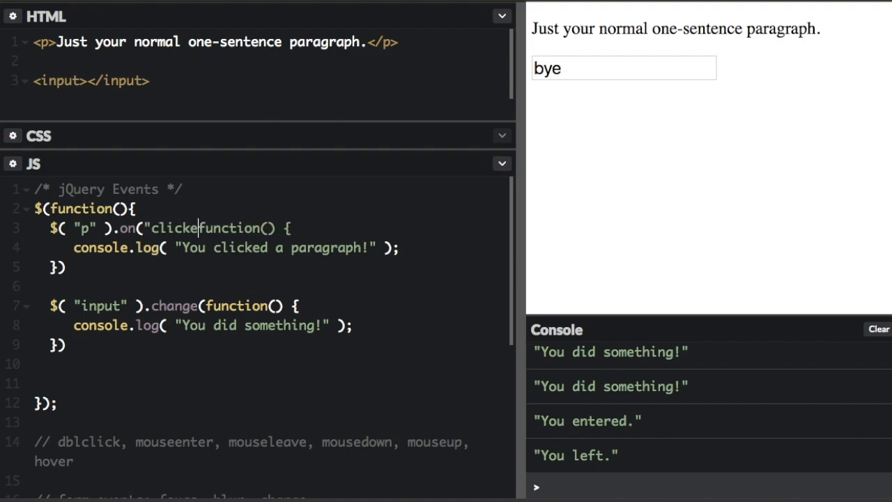
{"action": "type", "text": "\","}
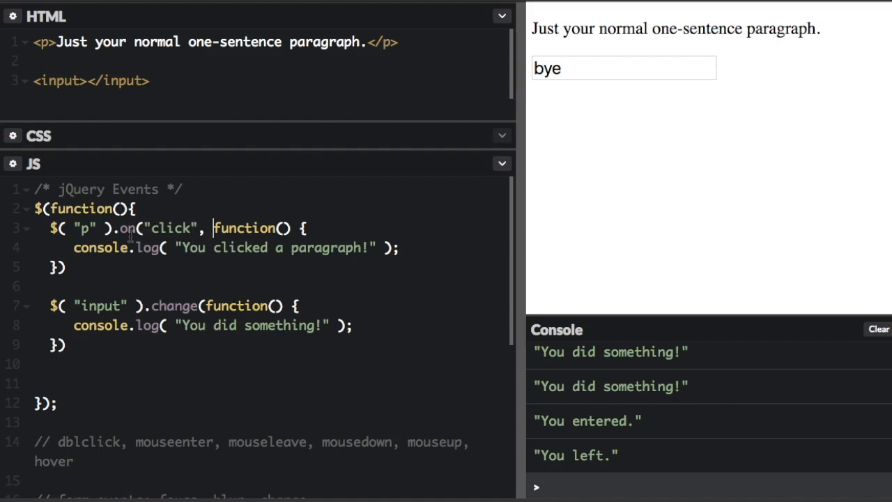
- Review the handler's selector and method, then trigger it from the preview paragraph
{"action": "double_click", "coordinate": [85, 228]}
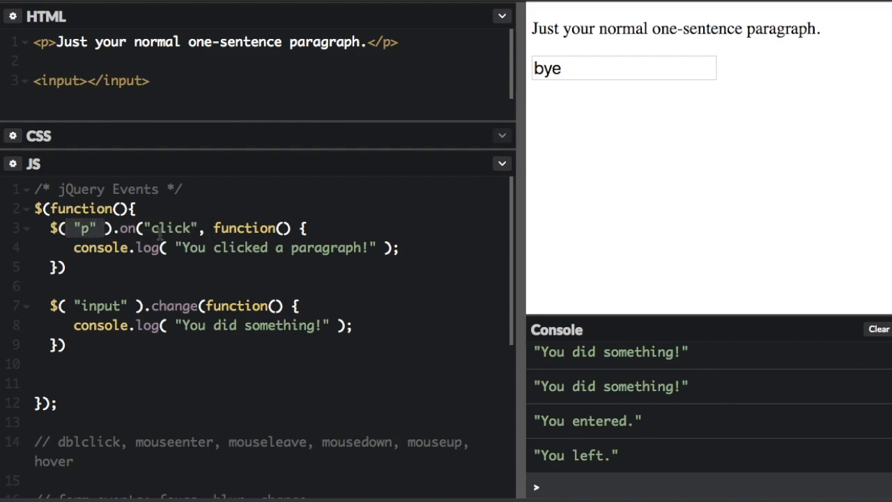
{"action": "double_click", "coordinate": [173, 229]}
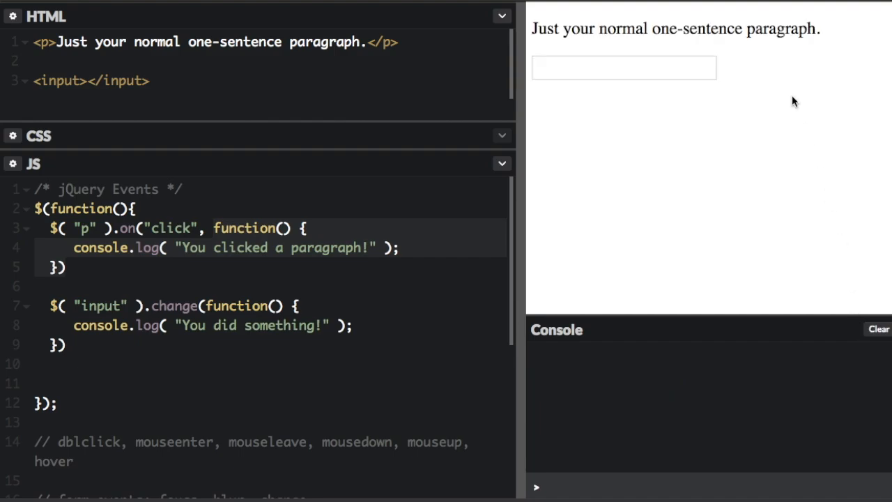
{"action": "left_click", "coordinate": [745, 28]}
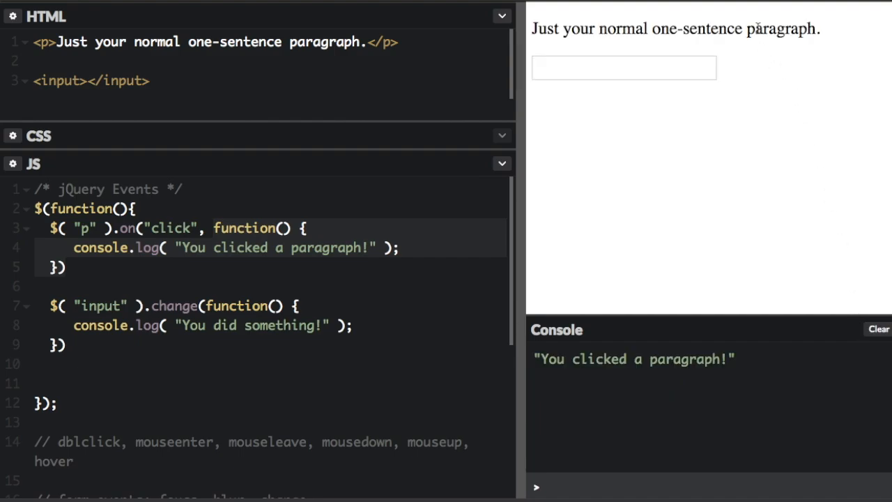
{"action": "mouse_move", "coordinate": [759, 25]}
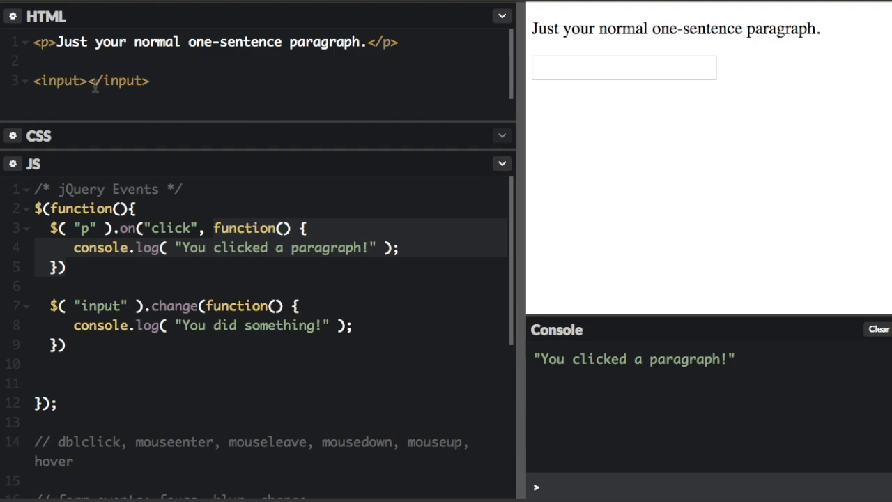
- Extend the on() event string to "click mouseenter" and test both events on the paragraph
{"action": "type", "text": "mouse"}
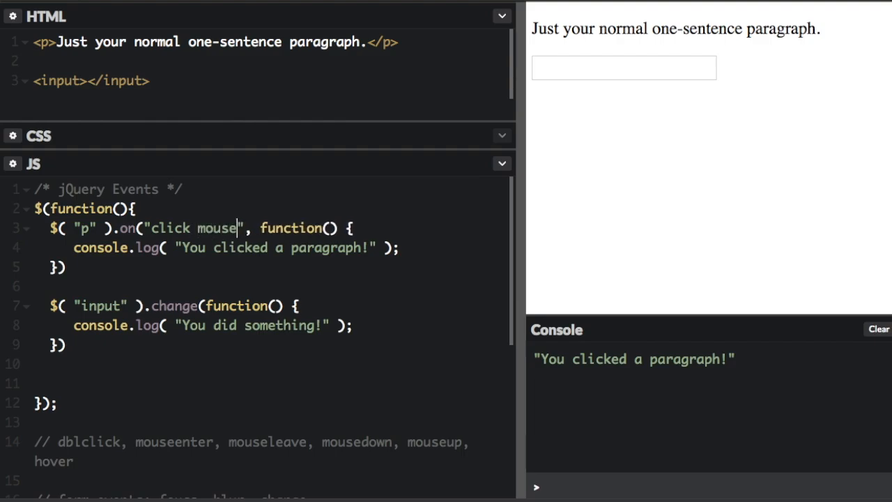
{"action": "type", "text": "enter"}
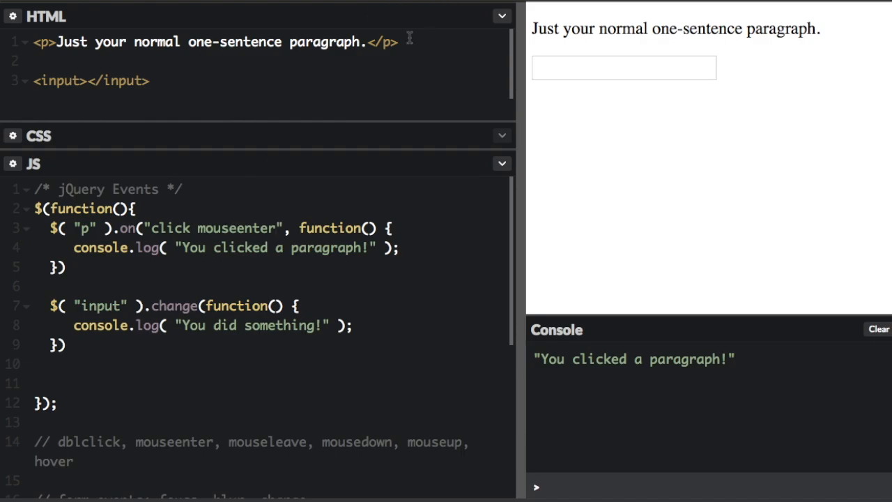
{"action": "mouse_move", "coordinate": [806, 192]}
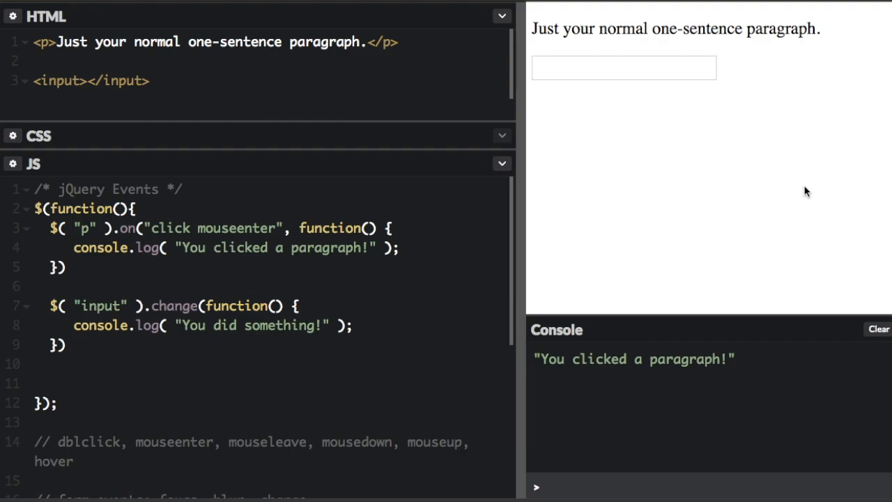
{"action": "left_click", "coordinate": [781, 28]}
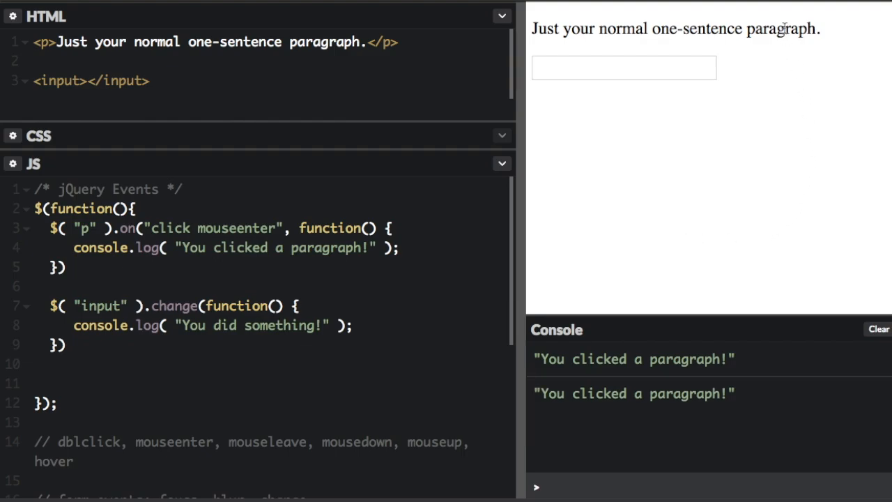
{"action": "left_click", "coordinate": [675, 28]}
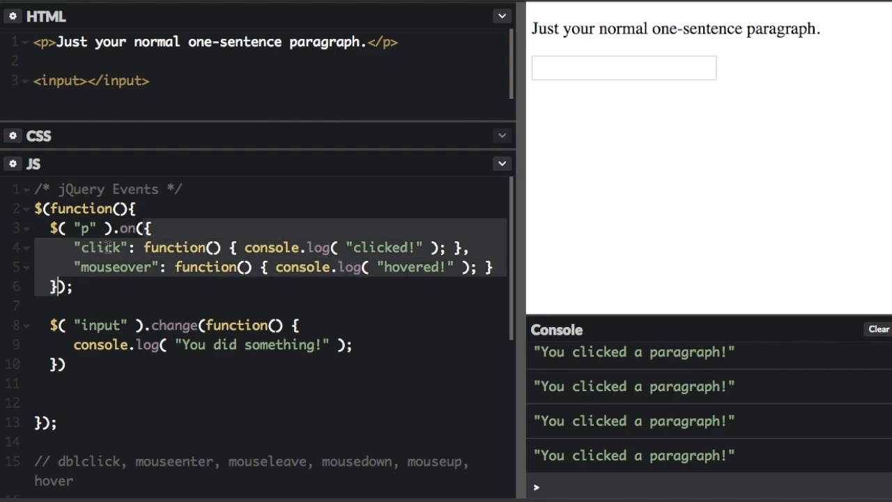
- Give .on() an object map logging "clicked!" and "hovered!" and test it on the paragraph
{"action": "left_click_drag", "start_coordinate": [142, 248], "coordinate": [360, 248]}
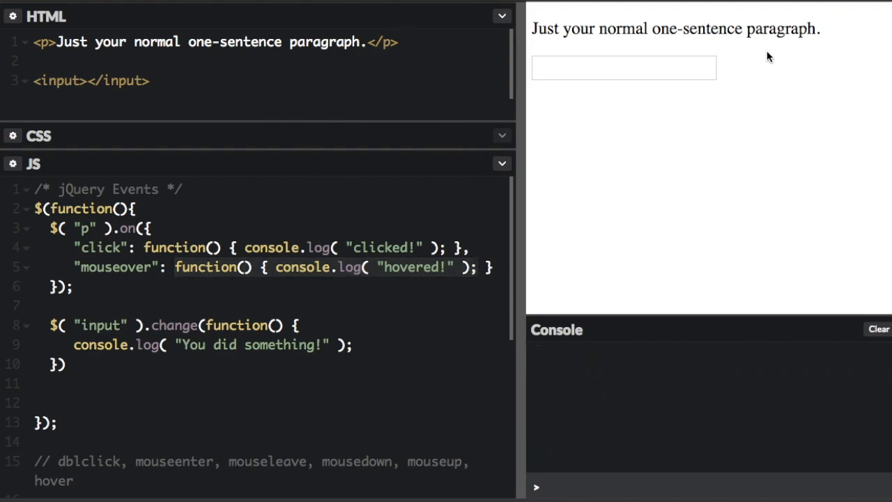
{"action": "mouse_move", "coordinate": [752, 28]}
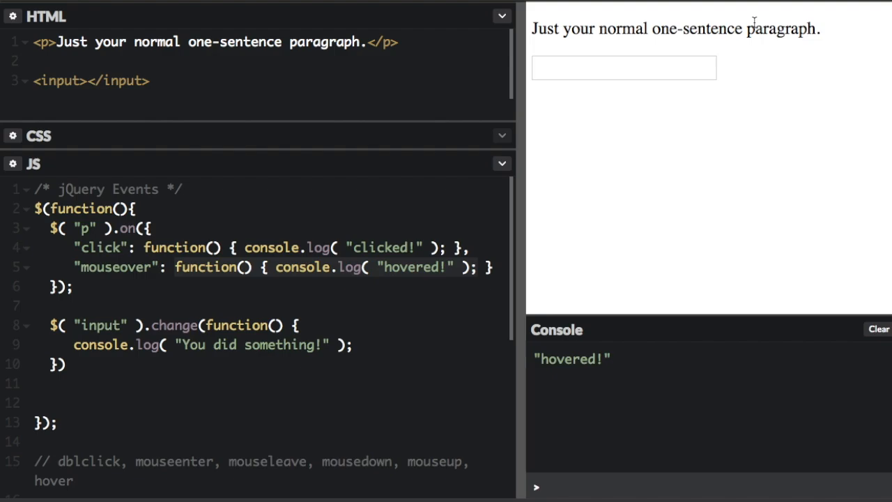
{"action": "left_click", "coordinate": [674, 28]}
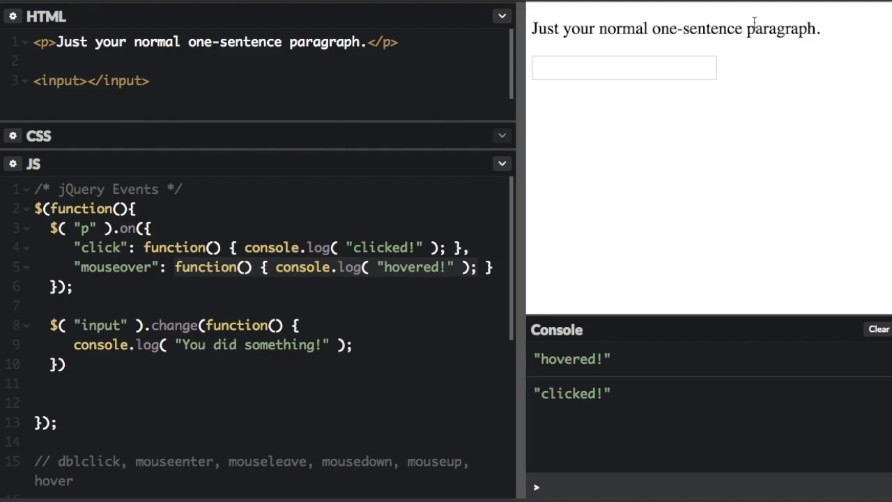
{"action": "mouse_move", "coordinate": [675, 28]}
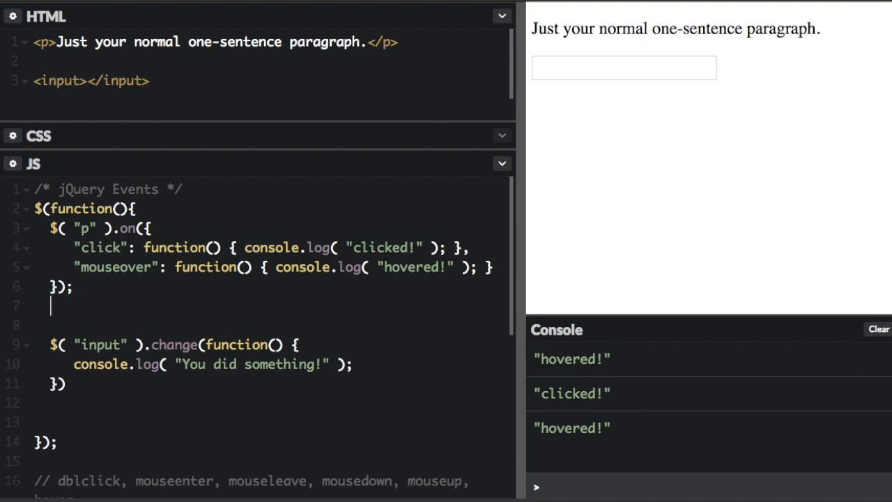
- Add $( "p" ).off( "click" ); to remove the paragraph's click handler
{"action": "type", "text": "$( \"p\" ).off( \"click\" );"}
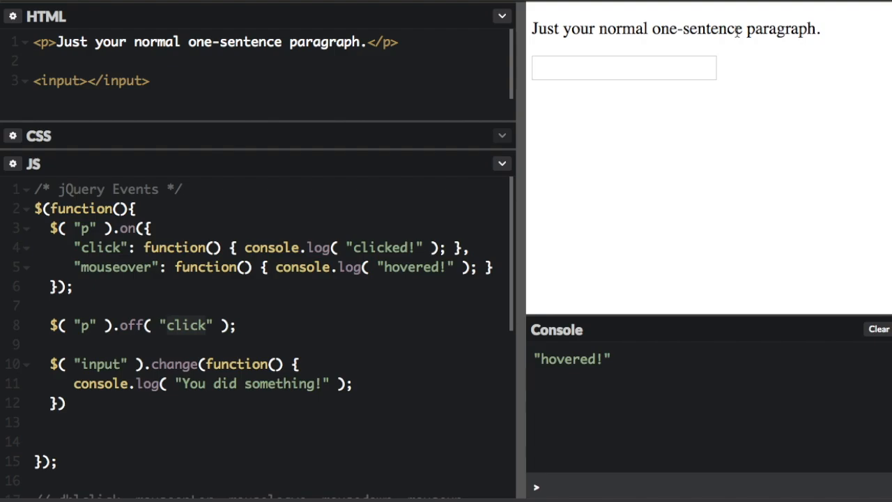
{"action": "mouse_move", "coordinate": [737, 56]}
{"action": "type", "text": "e"}
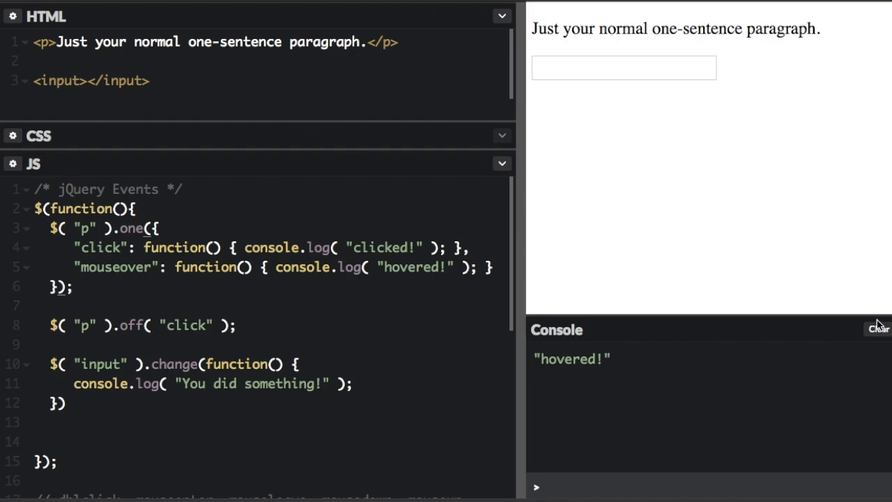
- Clear the console and switch the paragraph's event map from .on() to .one()
{"action": "left_click", "coordinate": [878, 329]}
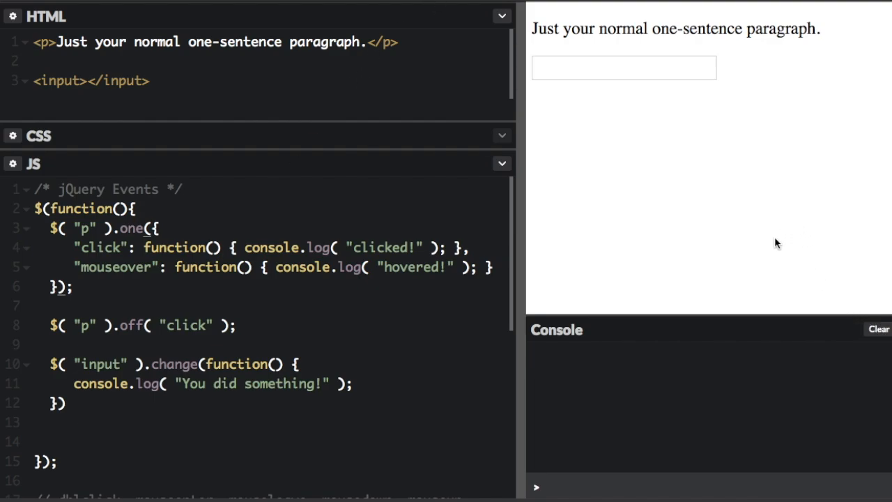
{"action": "mouse_move", "coordinate": [769, 38]}
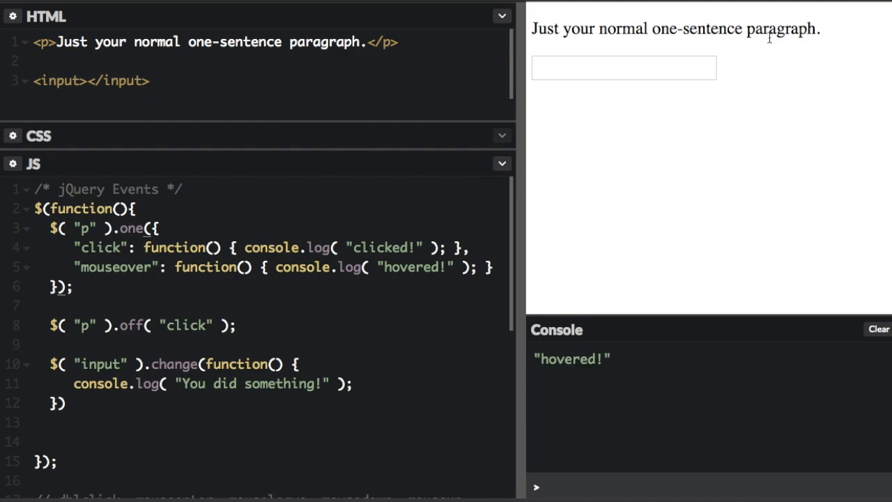
{"action": "mouse_move", "coordinate": [769, 151]}
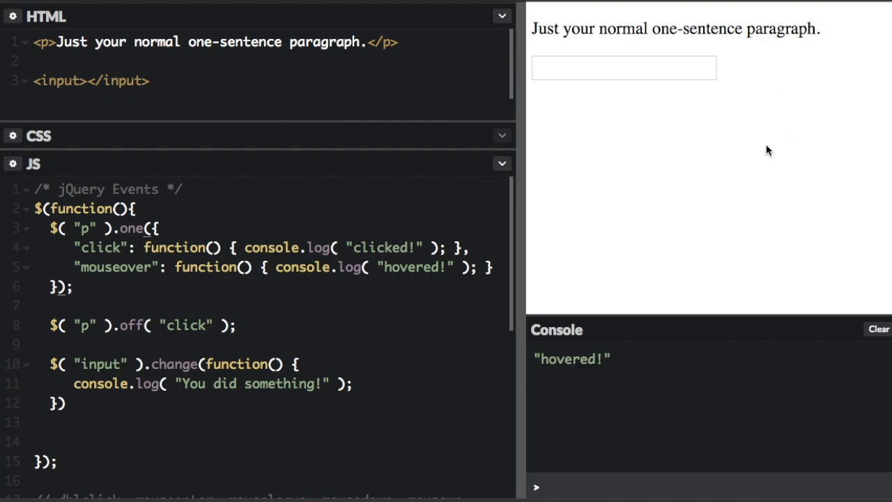
{"action": "mouse_move", "coordinate": [767, 45]}
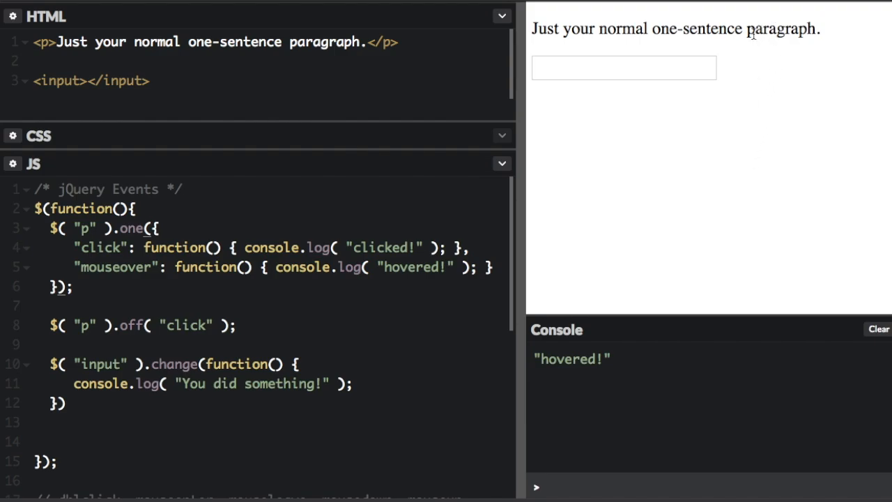
{"action": "double_click", "coordinate": [131, 228]}
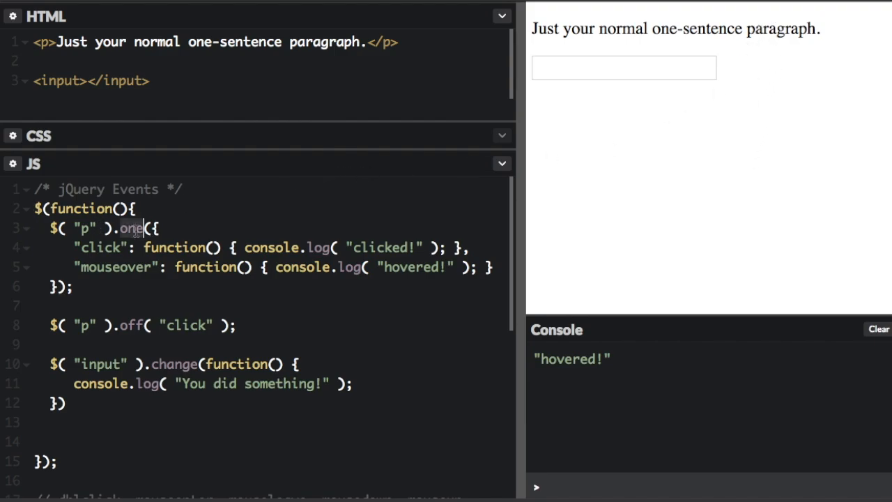